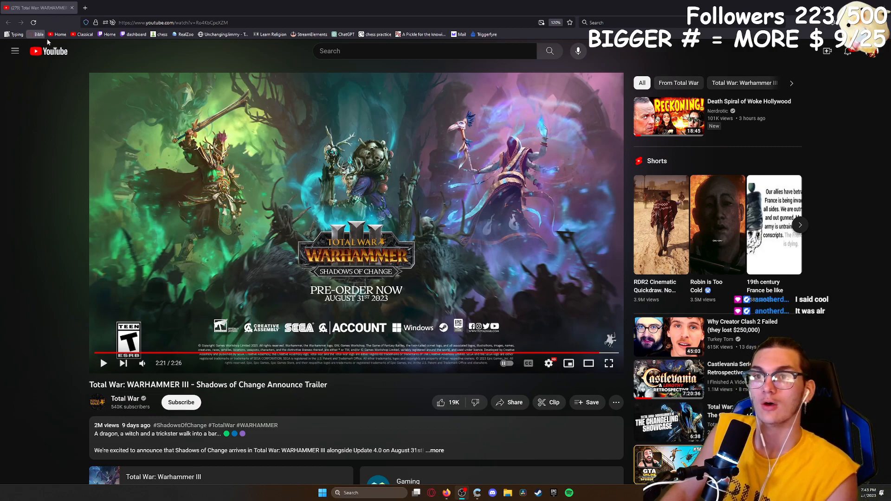
mouse_move(38, 34)
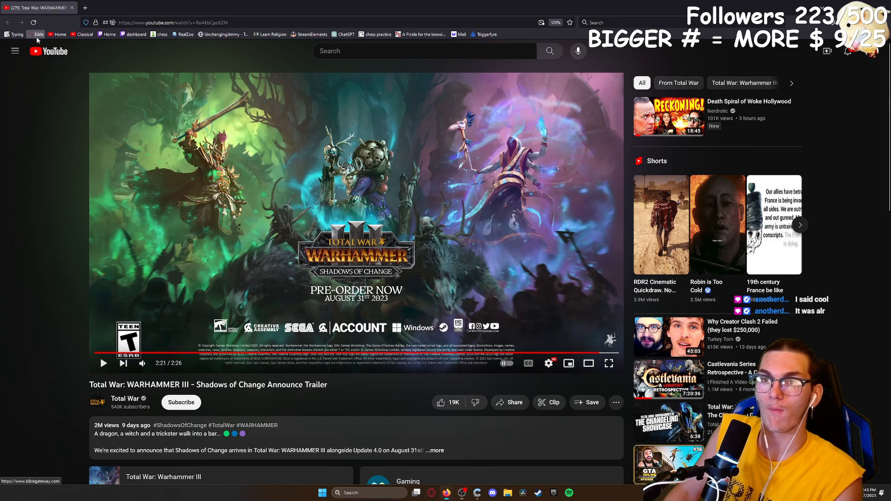
Load biblegateway.com from the 'Bible' bookmark, showing the HCSB verse of the day
click(38, 34)
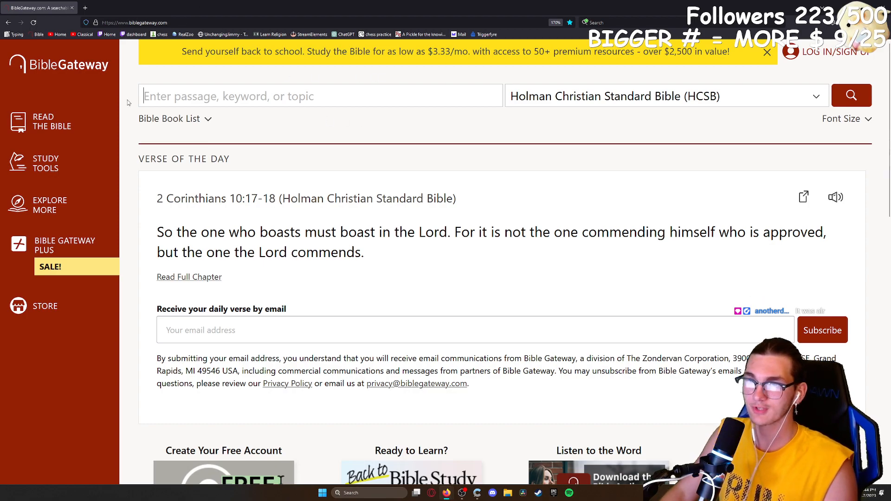
Open the Bible Book List dropdown showing Old and New Testament books
click(175, 118)
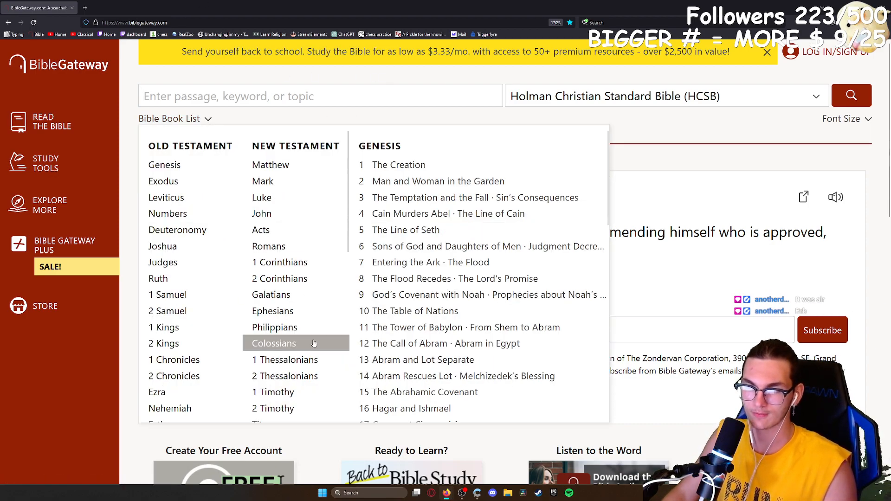
mouse_move(268, 246)
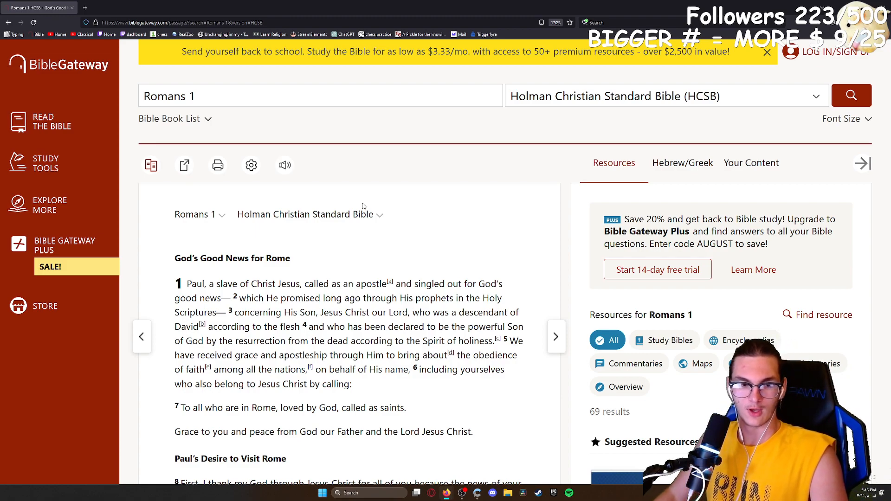
mouse_move(318, 61)
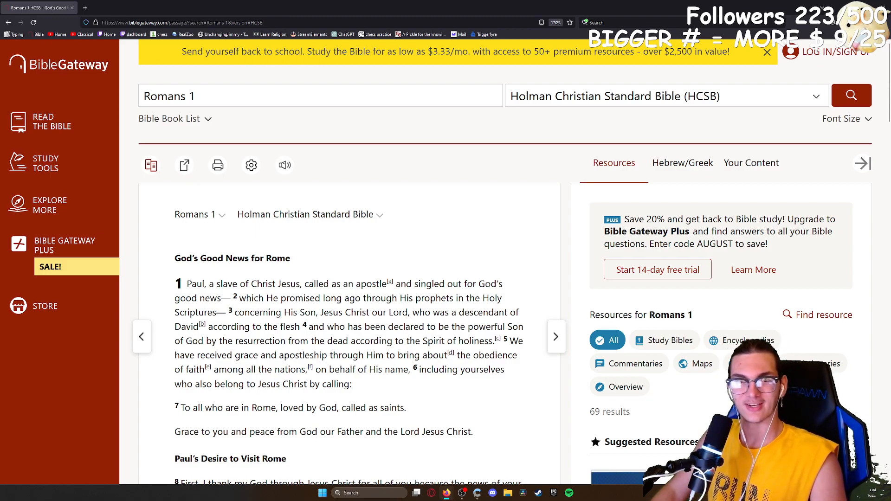
scroll(down, 3)
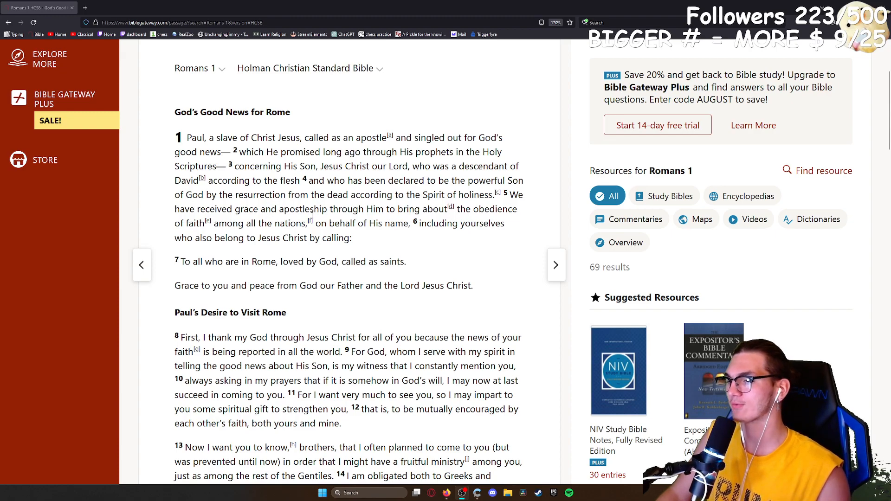
Scroll Romans 1 past Paul's Desire to Visit Rome to The Guilt of the Gentile World
scroll(down, 3)
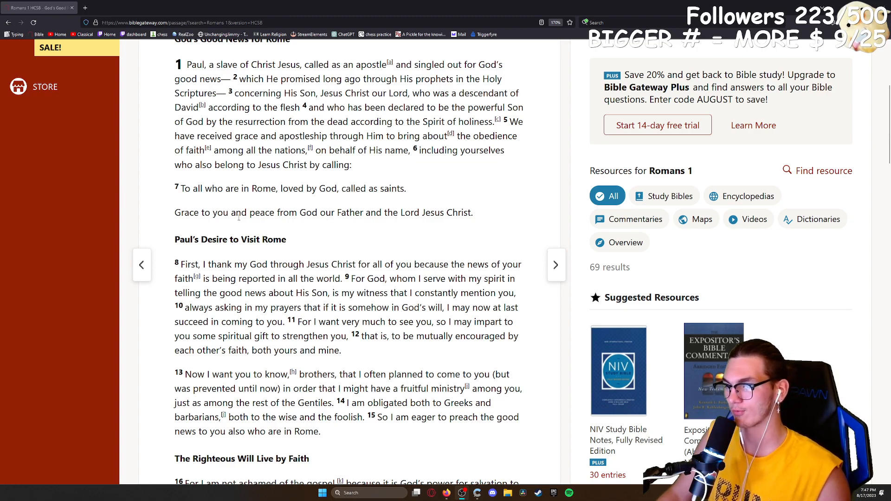
scroll(down, 3)
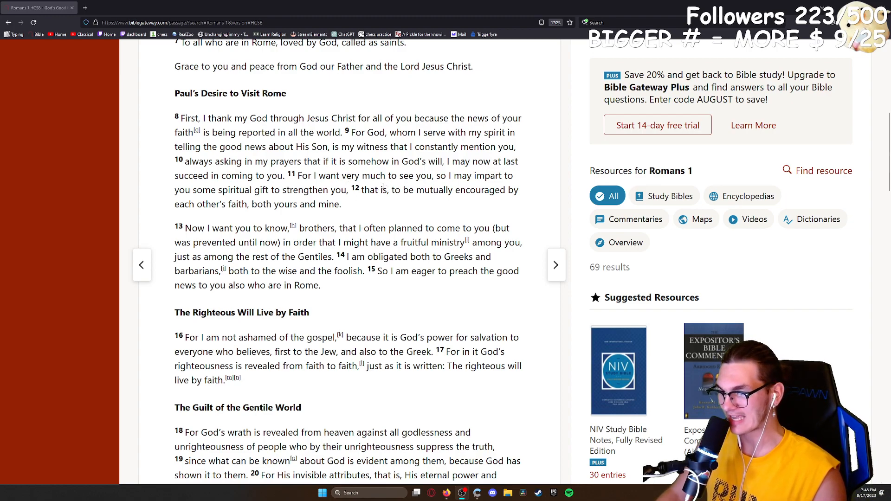
scroll(down, 3)
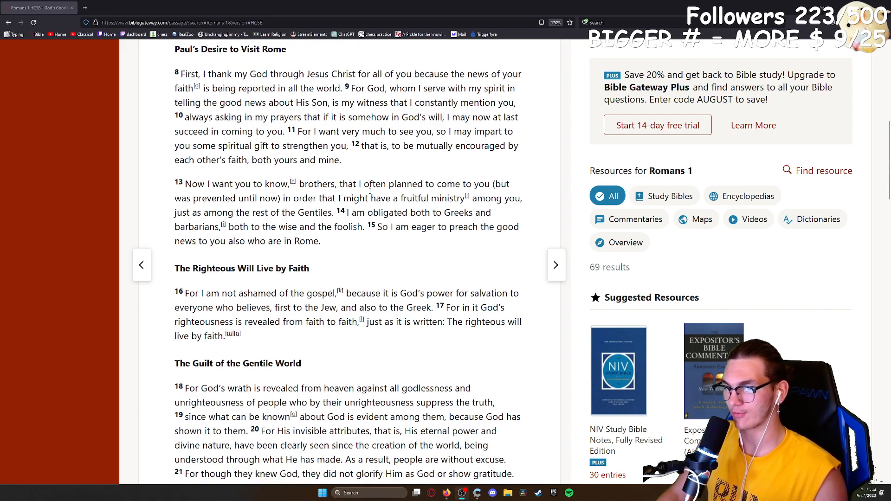
scroll(down, 3)
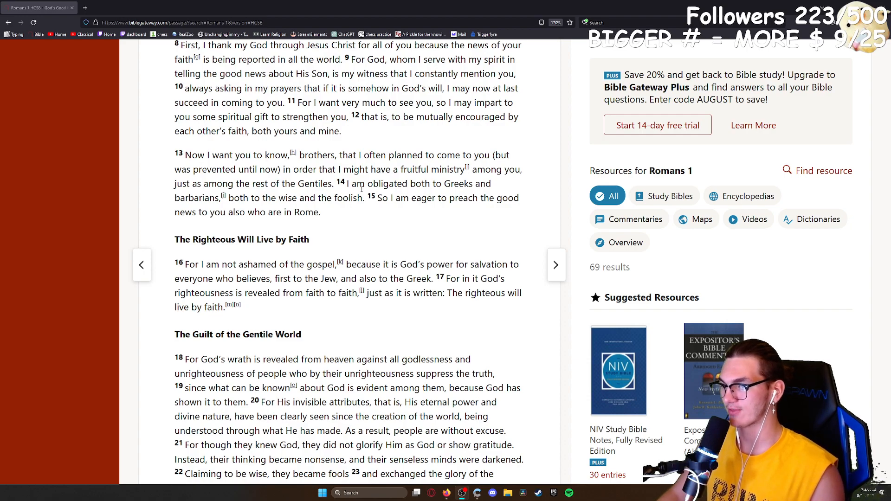
Scroll Romans 1 down to the From Idolatry to Depravity heading and verses 26–27
scroll(down, 3)
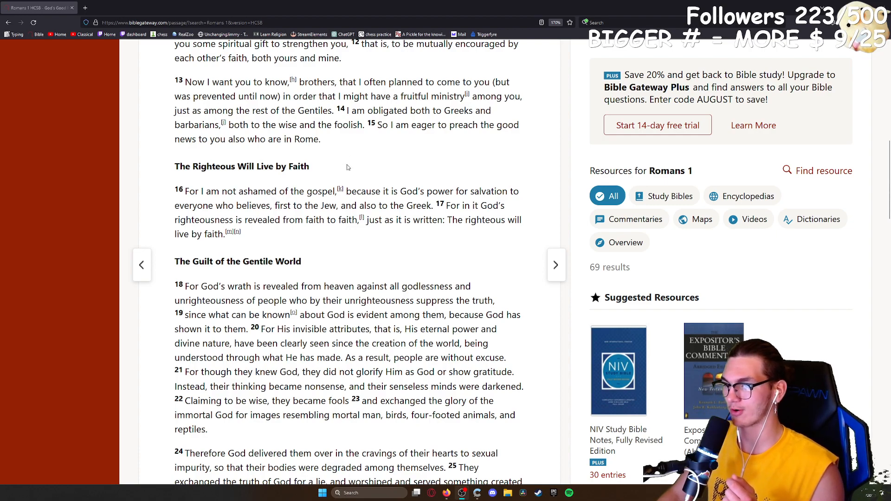
scroll(down, 3)
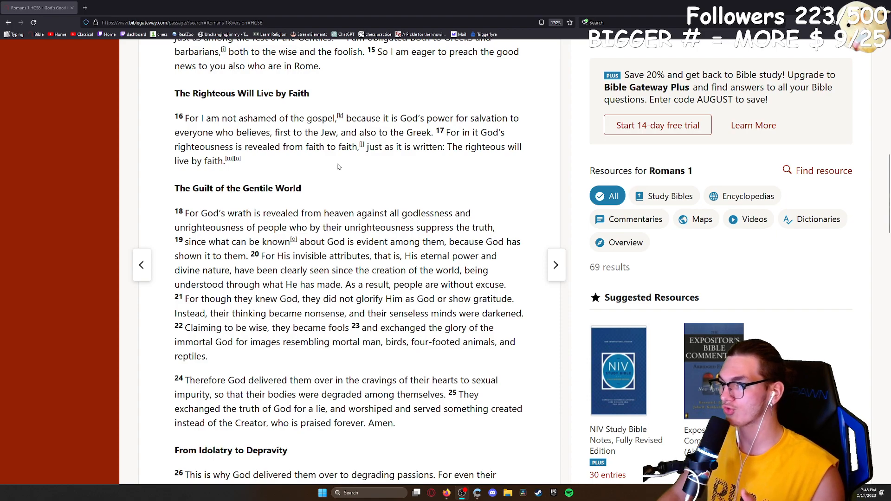
mouse_move(334, 166)
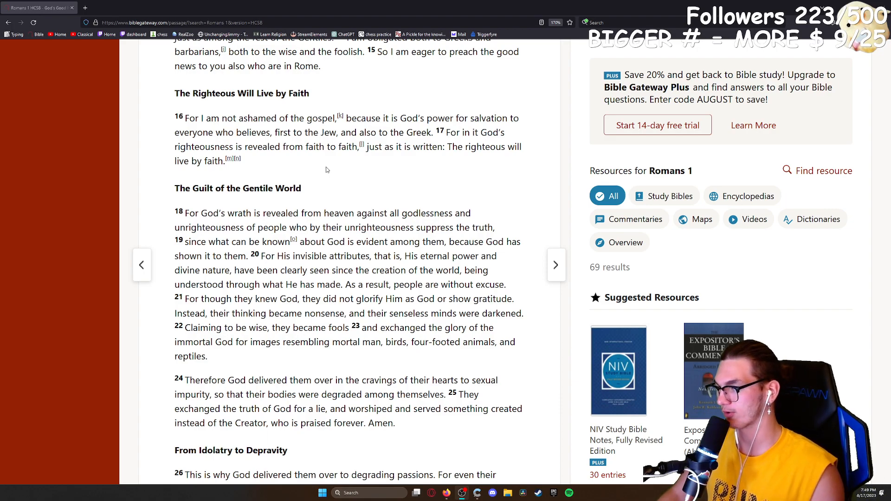
scroll(down, 3)
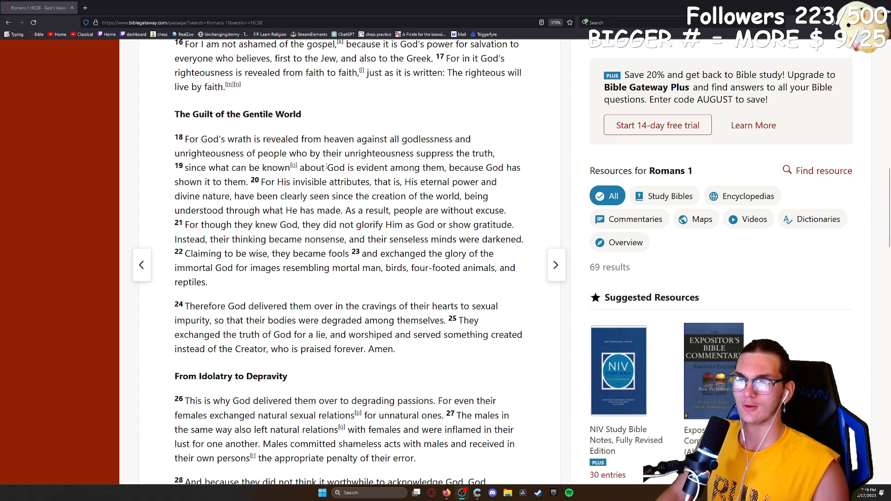
Read Romans 1 through verse 32 and the footnotes, then advance to Romans 2
scroll(down, 3)
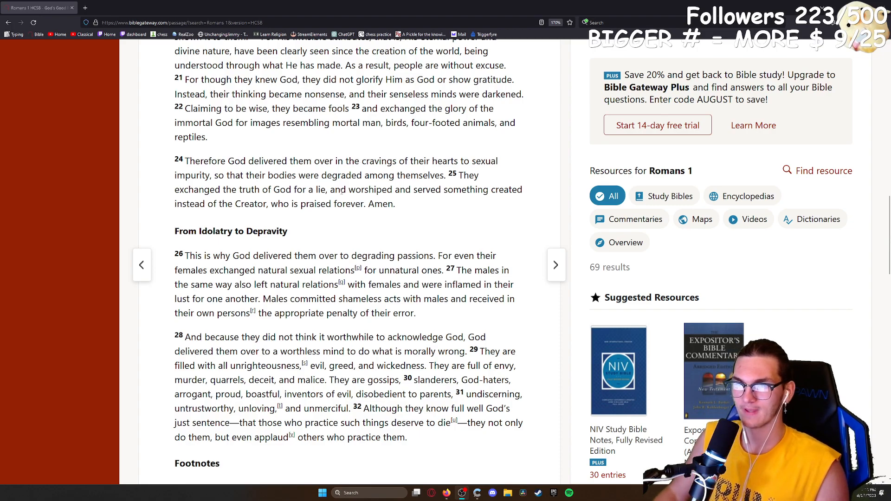
scroll(down, 3)
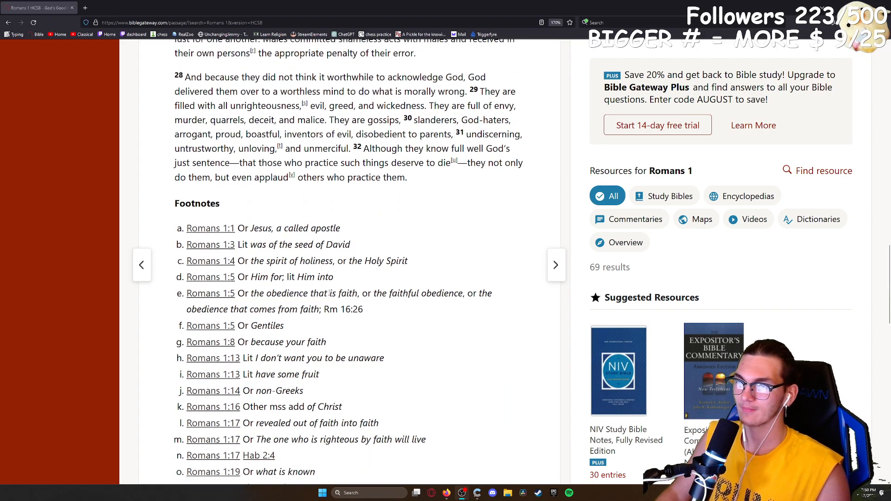
scroll(down, 3)
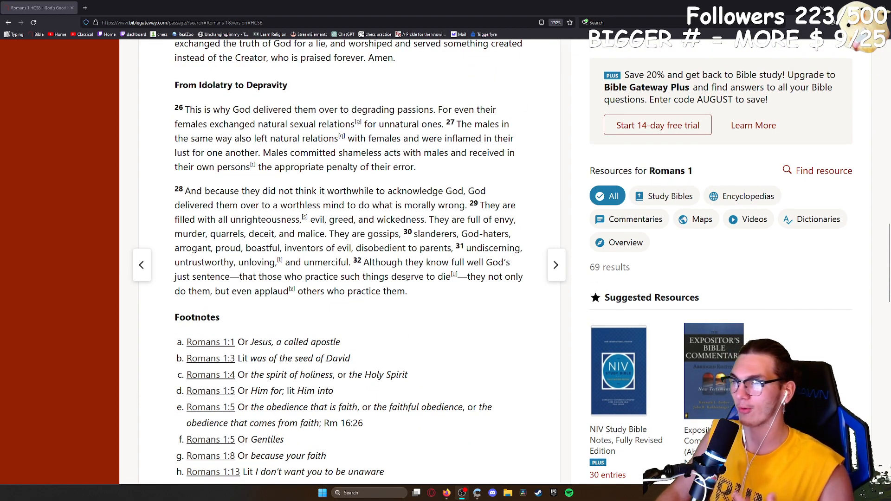
click(556, 265)
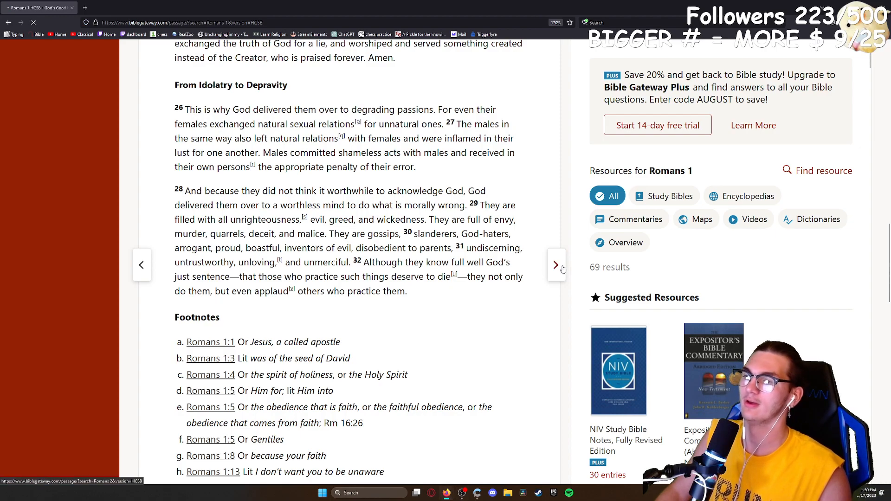
Load Romans 2 (HCSB) from the top at God's Righteous Judgment
click(556, 265)
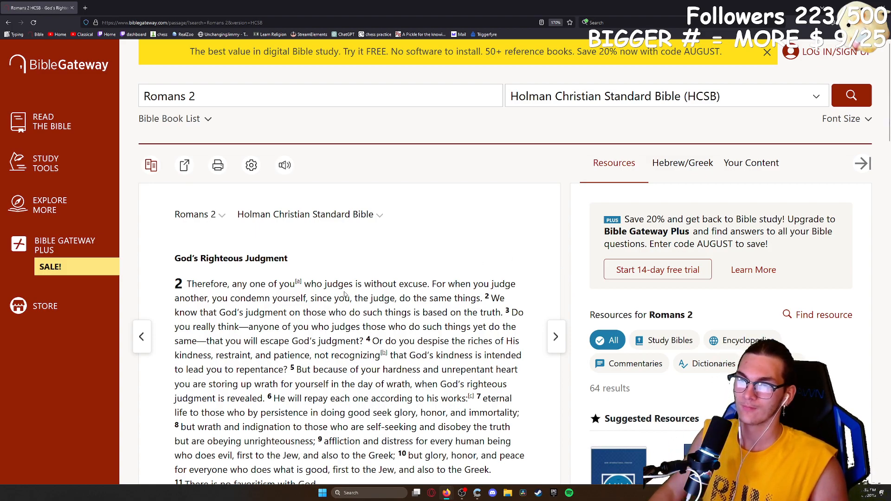
mouse_move(164, 266)
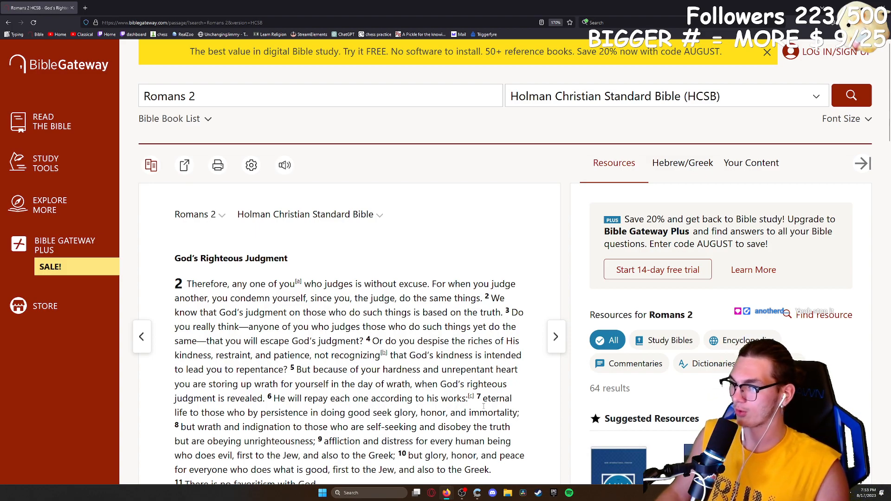
scroll(down, 3)
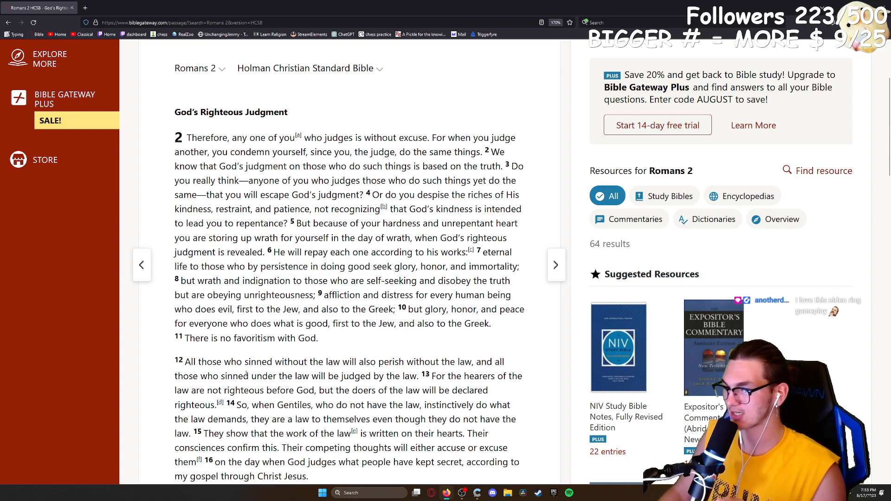
scroll(down, 3)
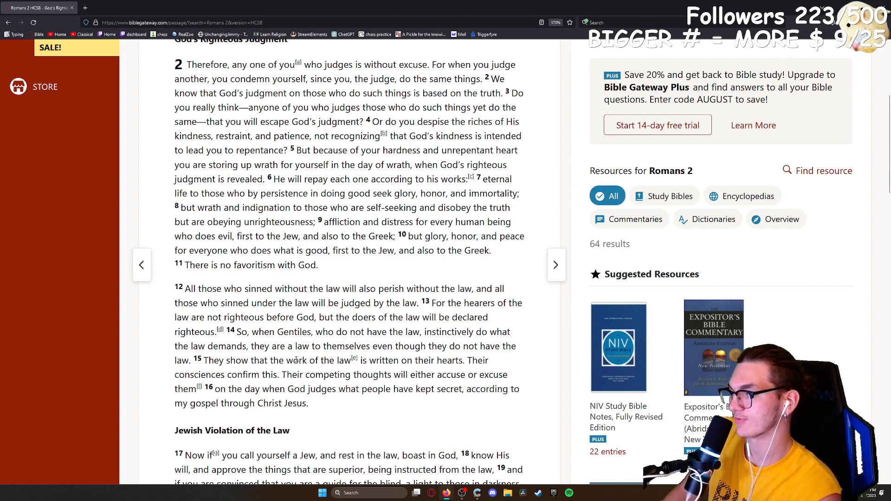
mouse_move(329, 384)
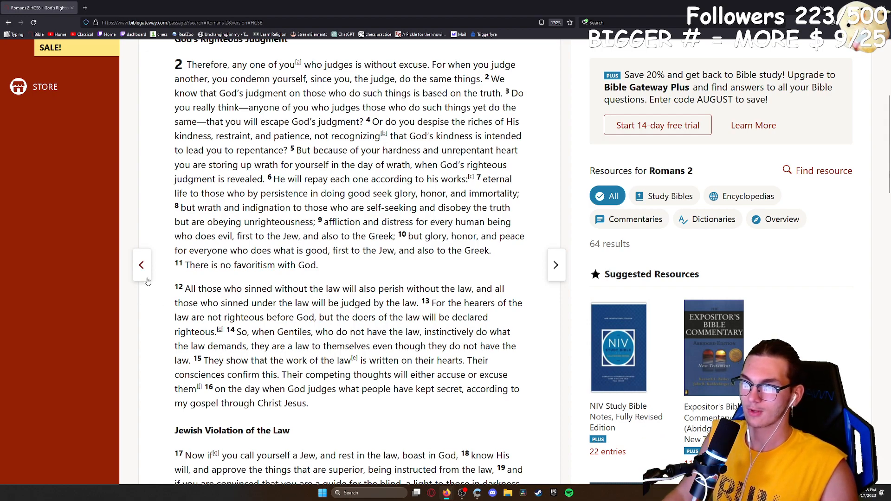
scroll(down, 3)
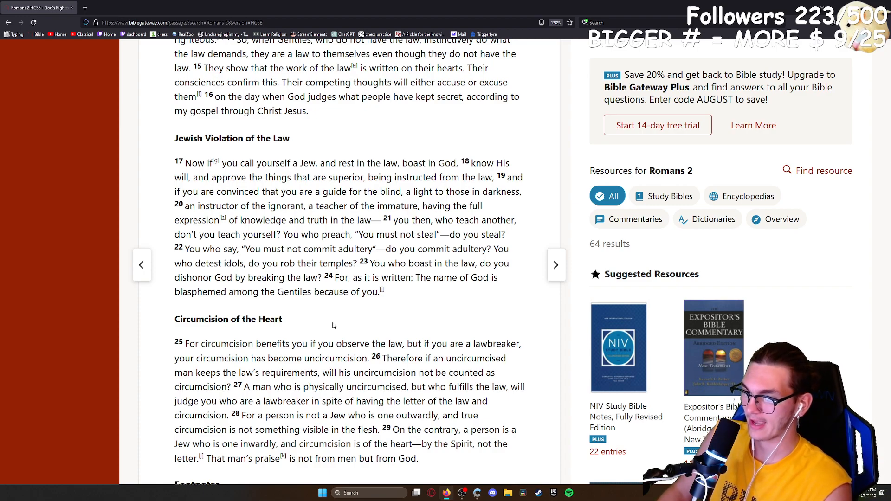
scroll(down, 3)
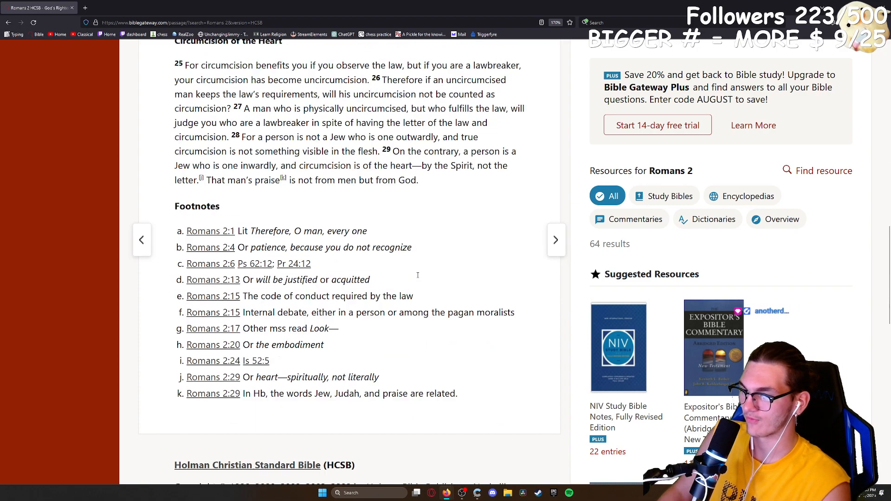
Go to Romans 3 (HCSB), opening with Paul Answers an Objection
scroll(down, 3)
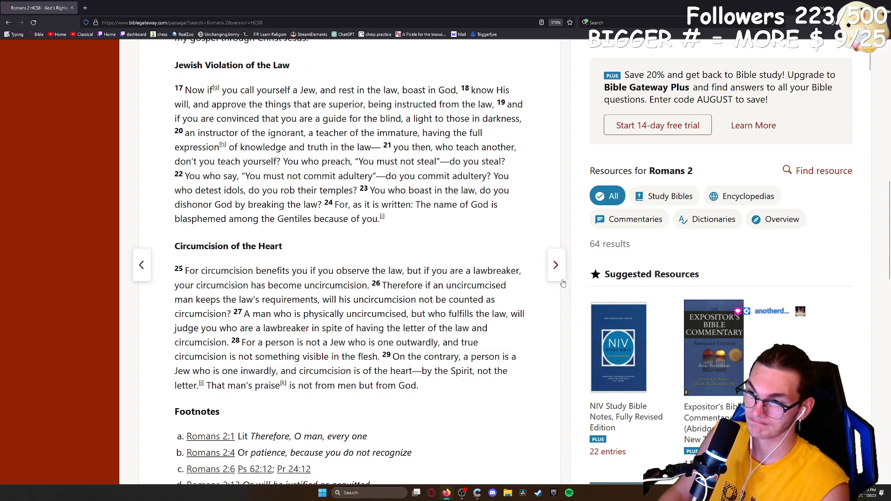
click(555, 265)
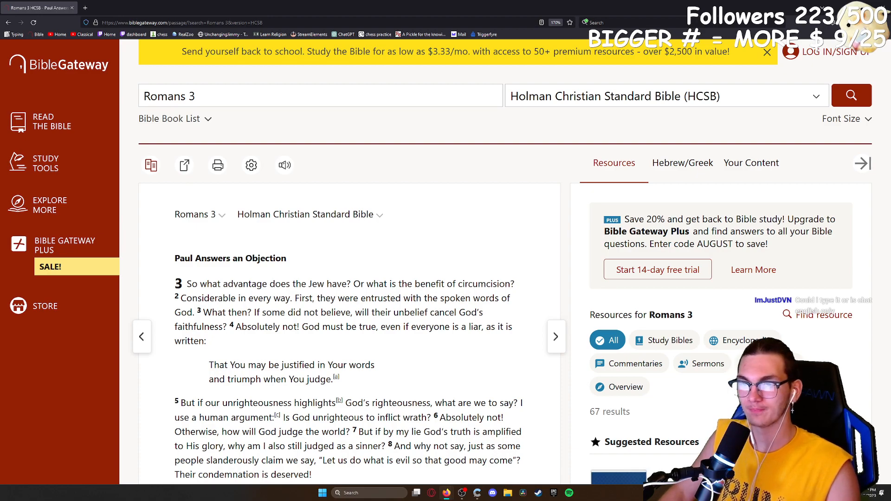
mouse_move(325, 211)
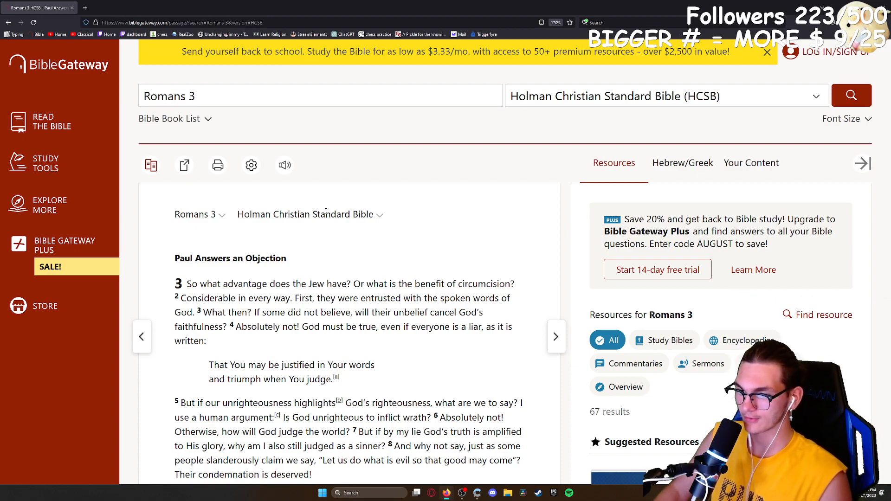
scroll(down, 3)
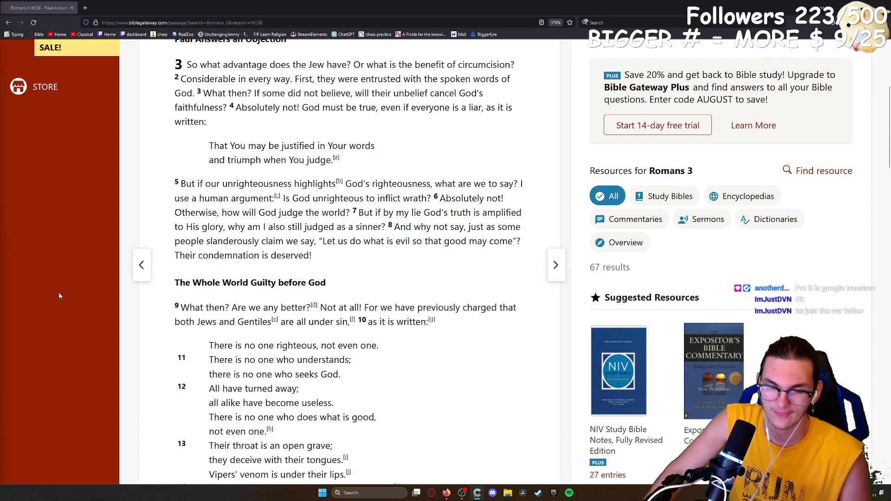
Open a blank new browser tab beside the Romans 3 HCSB tab
click(163, 7)
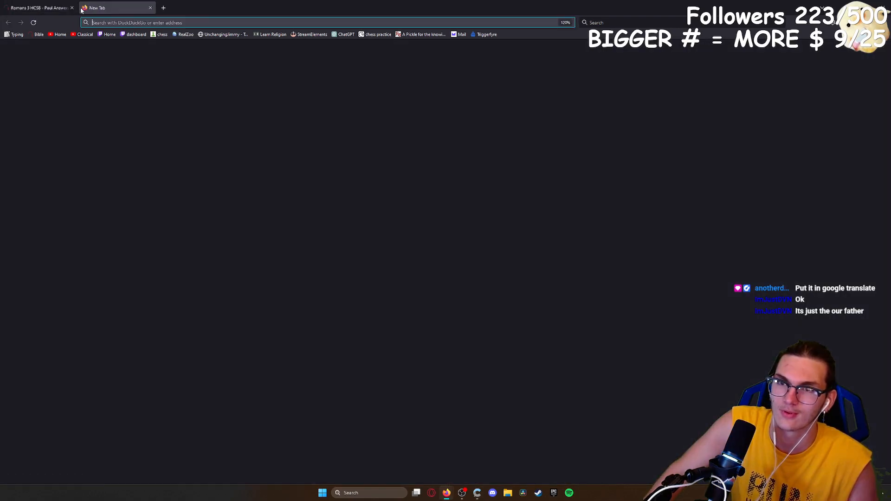